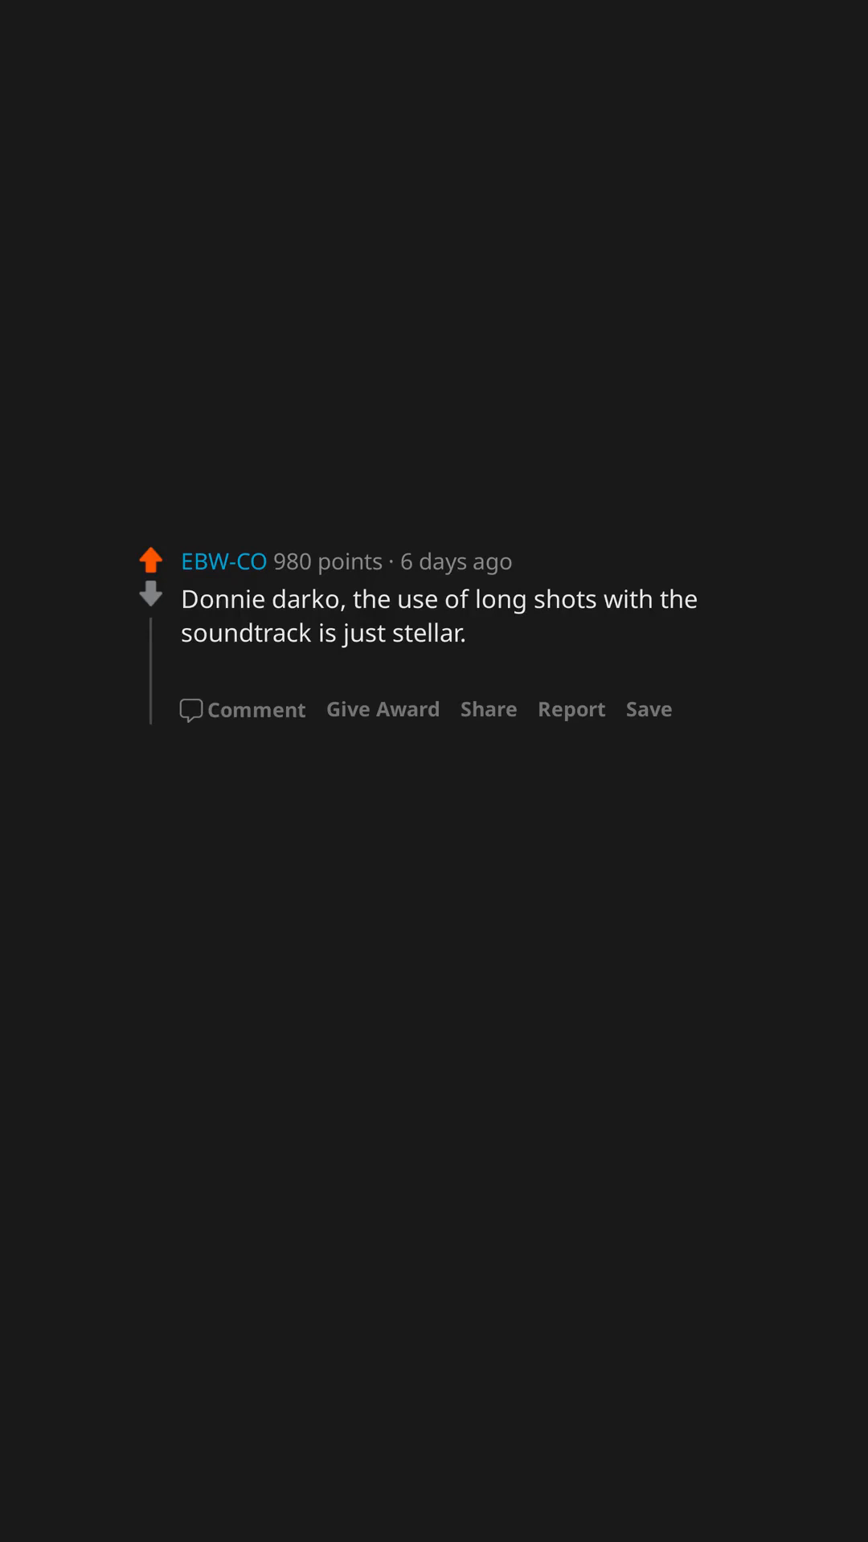
pyautogui.write('Scott pilgrim is up there too')
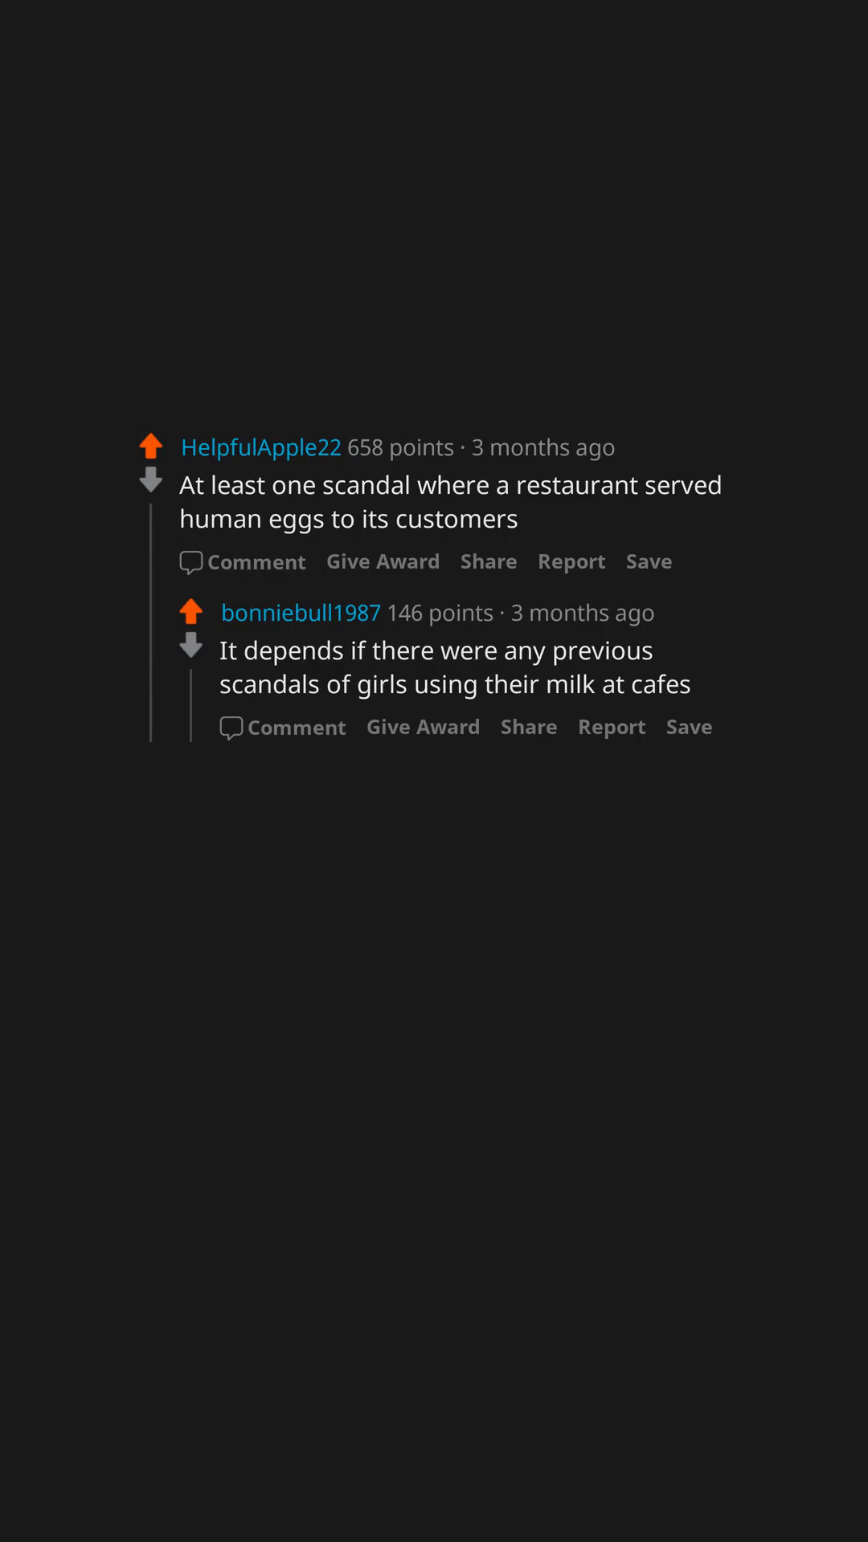
pyautogui.scroll(-3)
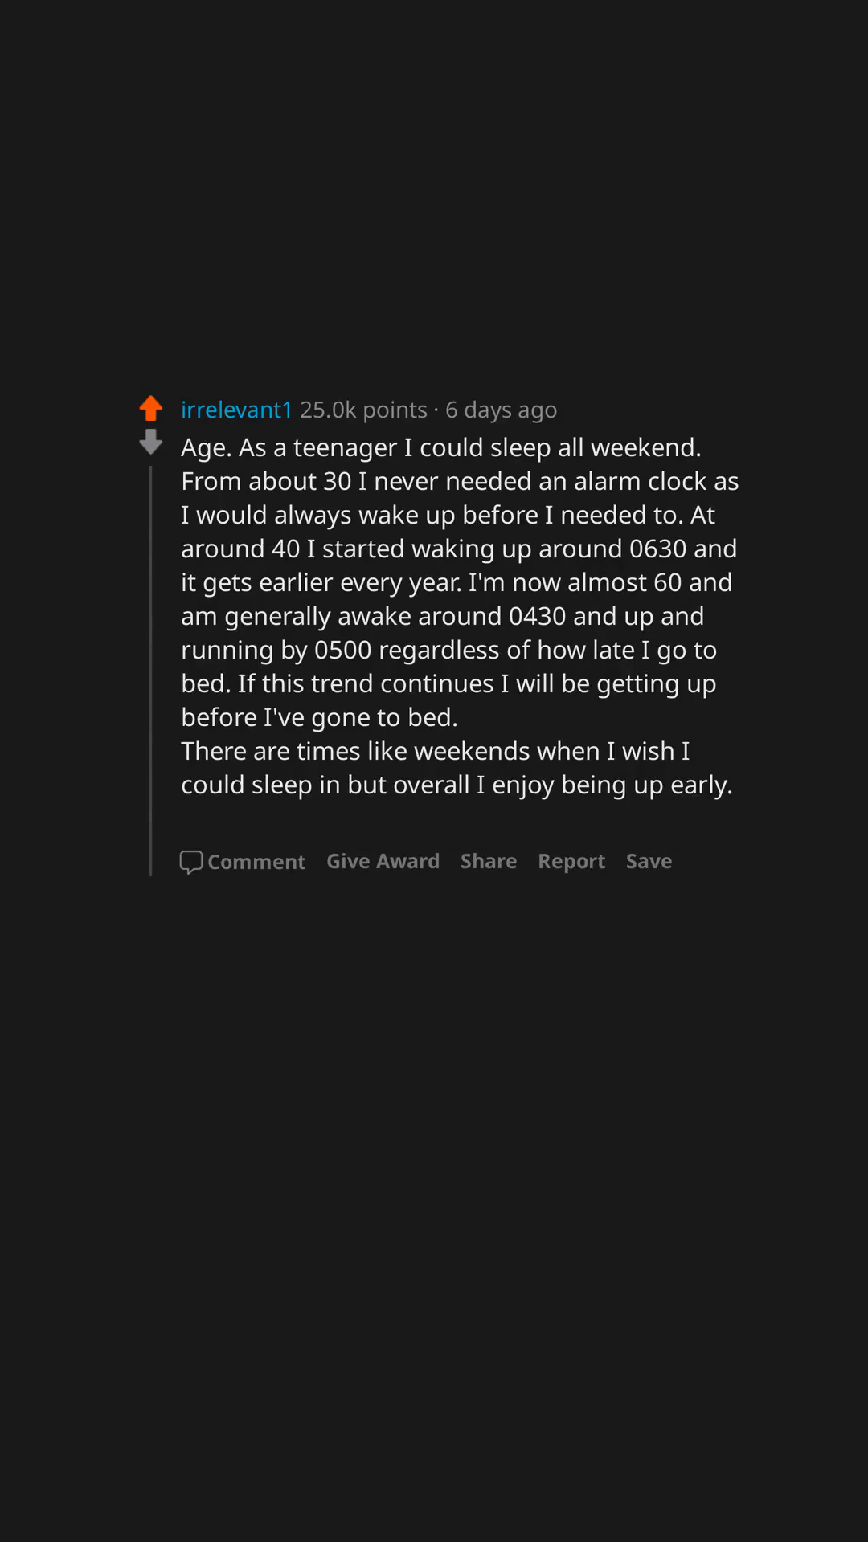
pyautogui.write('Sunrise, coffee and peace are nice.')
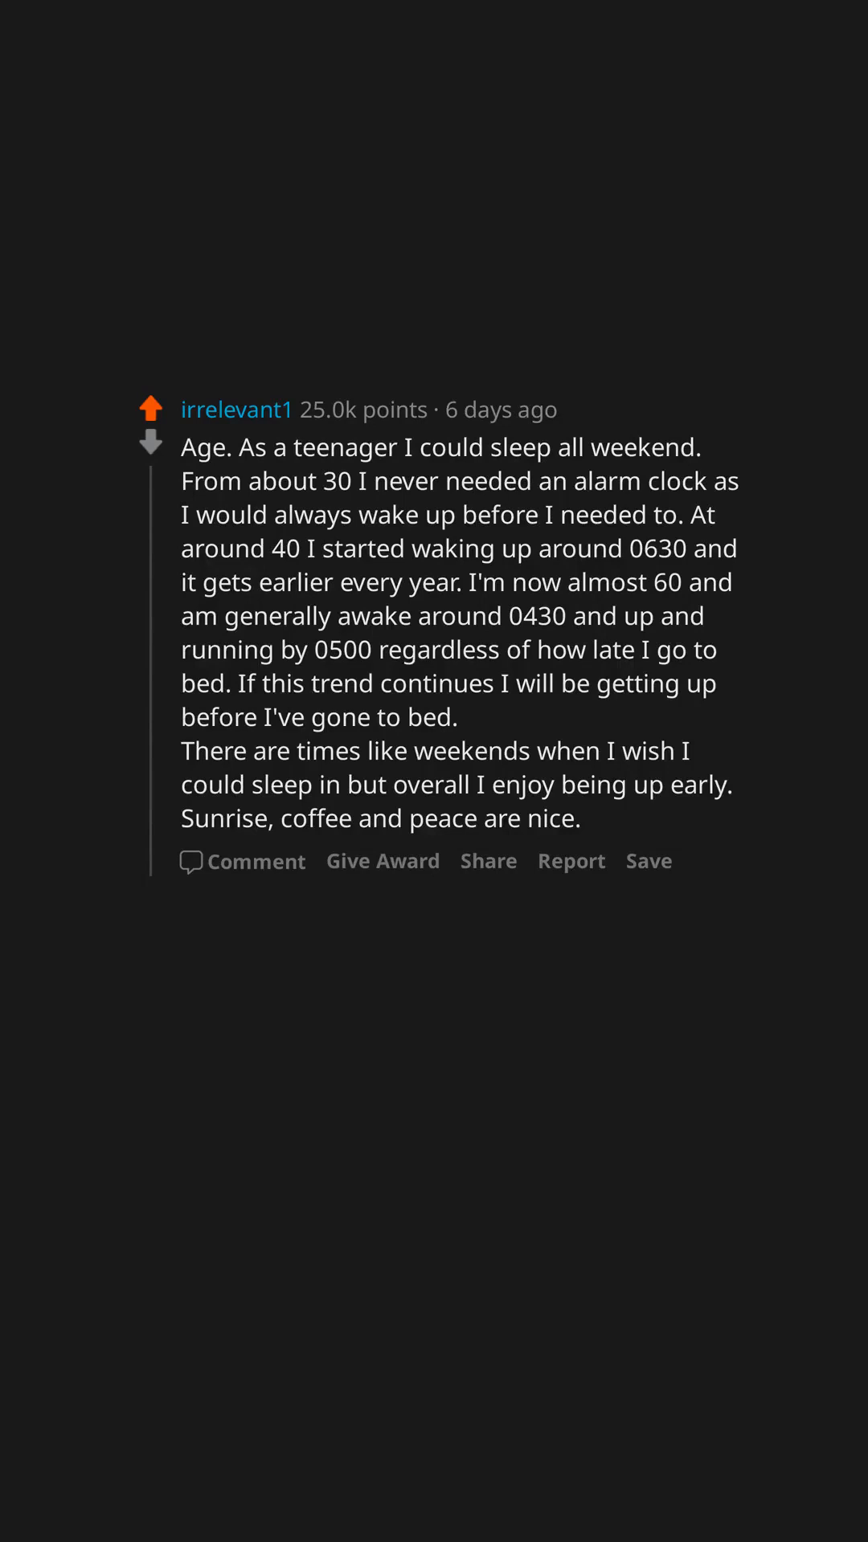